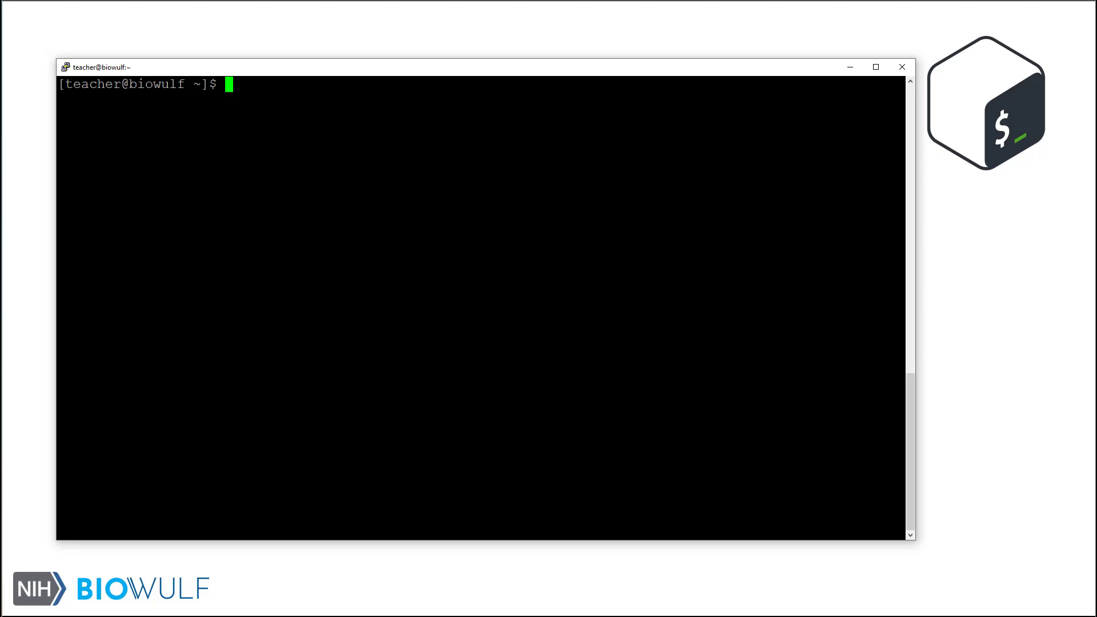
# Step: Print 8 + 1 = 9 and 8 - 2 = 6, then trigger the operand-expected error with 8 *
pyautogui.write('echo $')
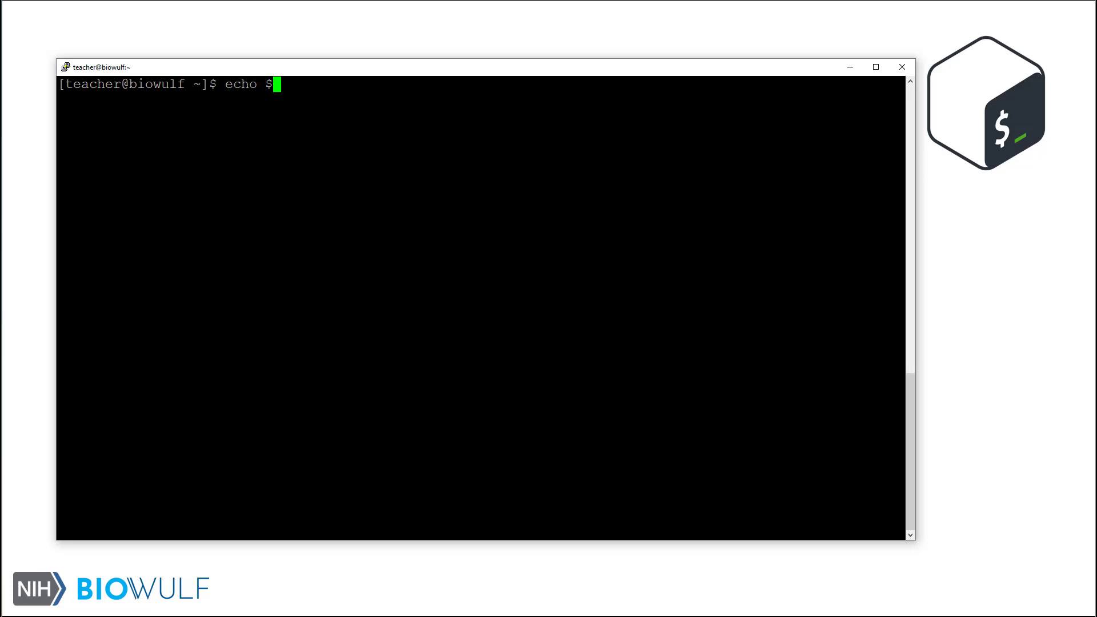
pyautogui.write('(( 8')
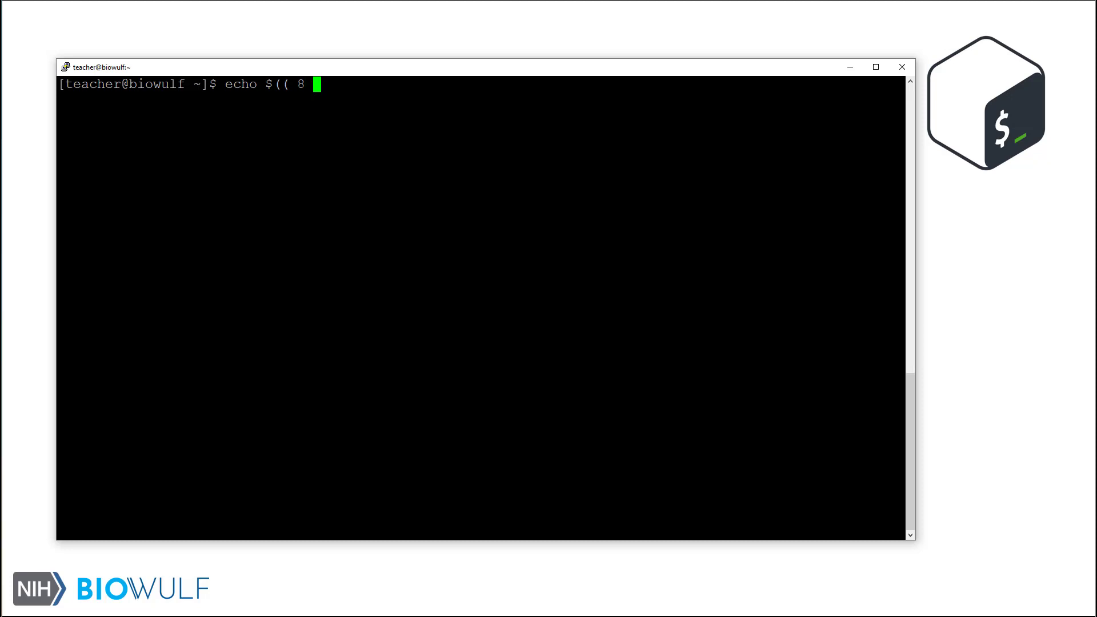
pyautogui.write('+ 1 ))')
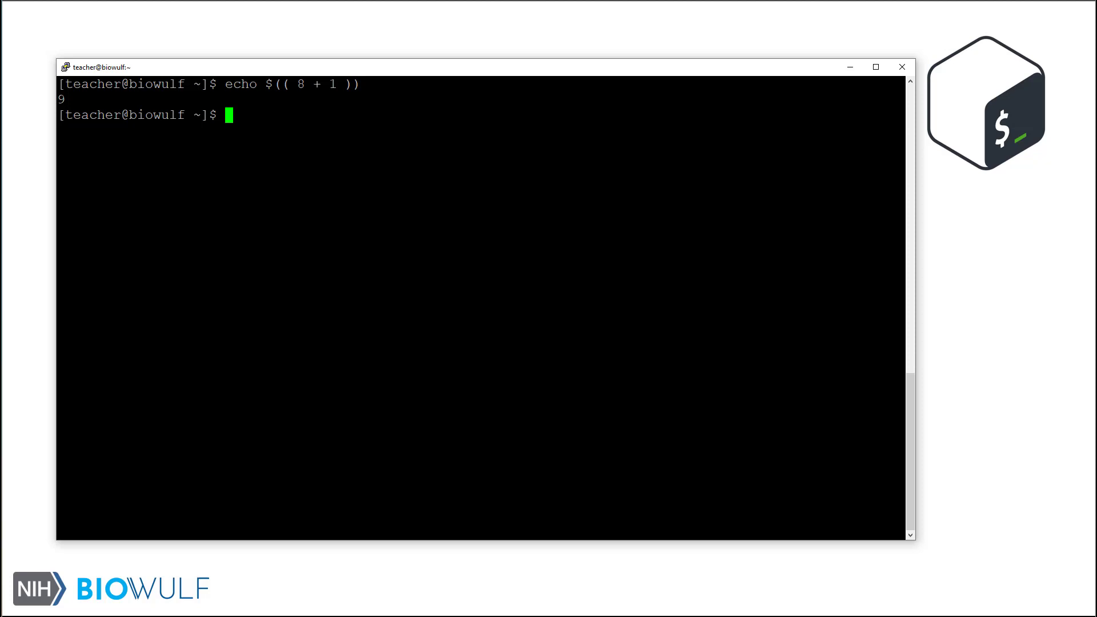
pyautogui.write('echo')
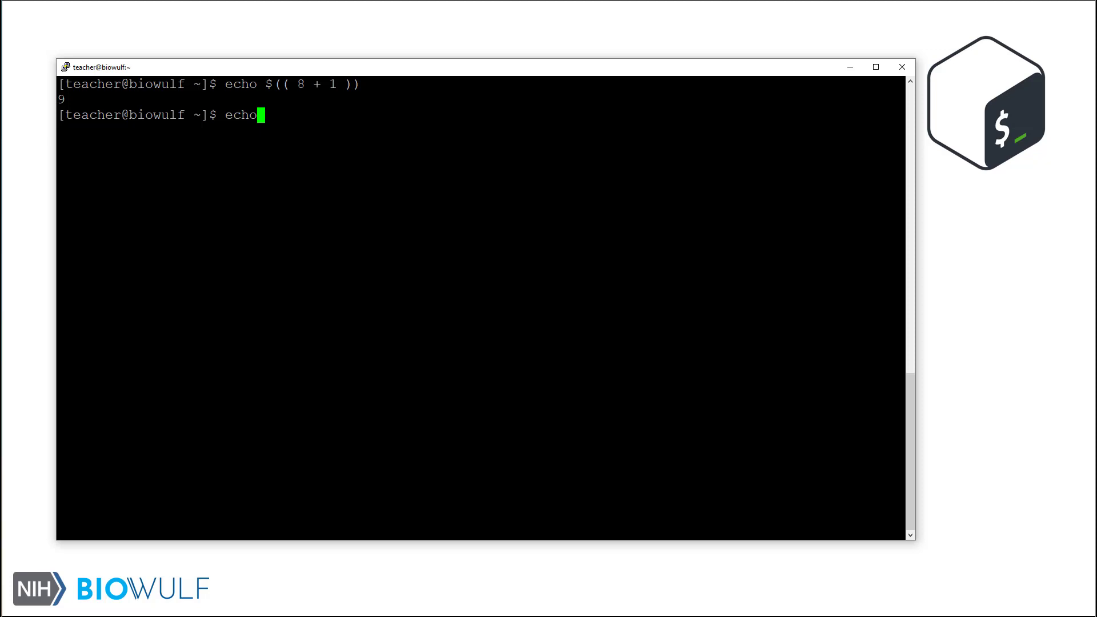
pyautogui.write('$((8- 2))')
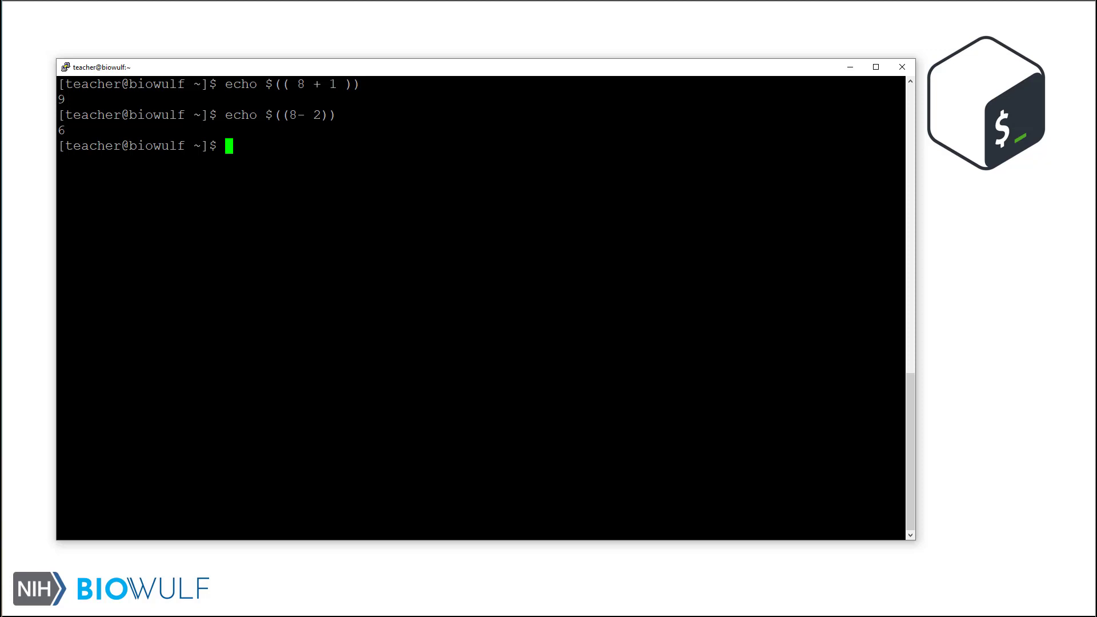
pyautogui.write('echo $(( 8 *')
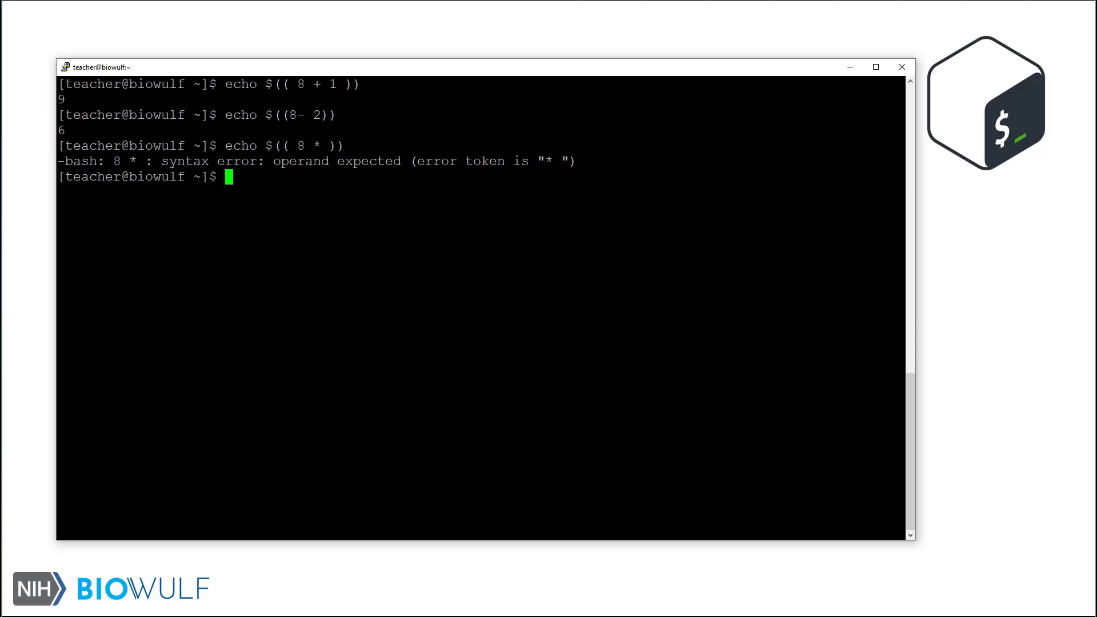
# Step: Evaluate 8 * 3, printing 24, and 8 / 4, printing 2
pyautogui.write('echo')
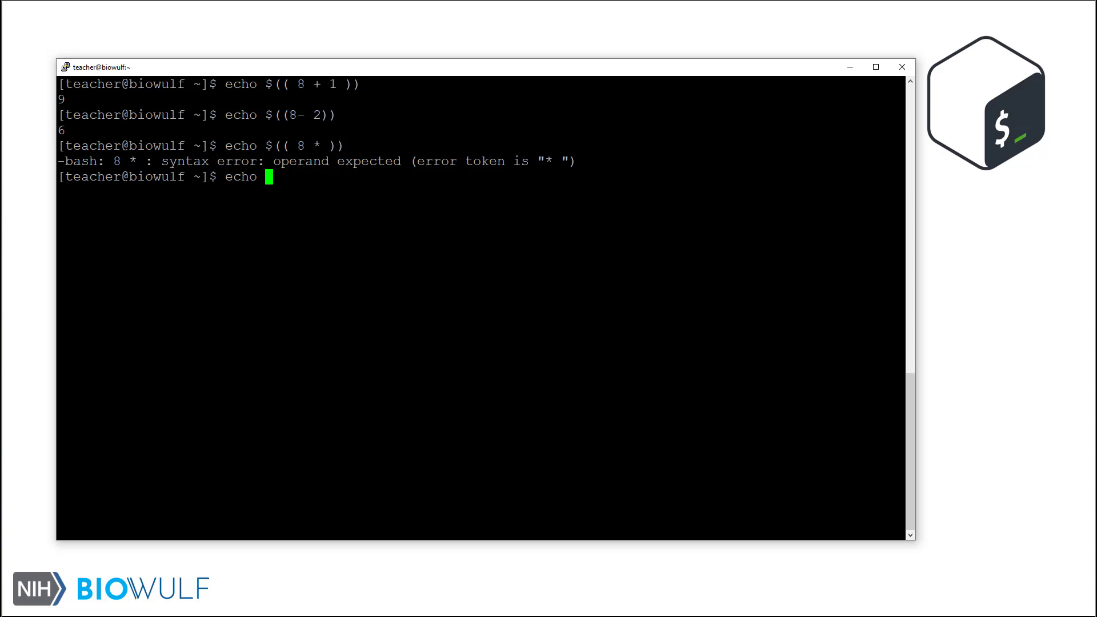
pyautogui.write('$(( 8 * 3')
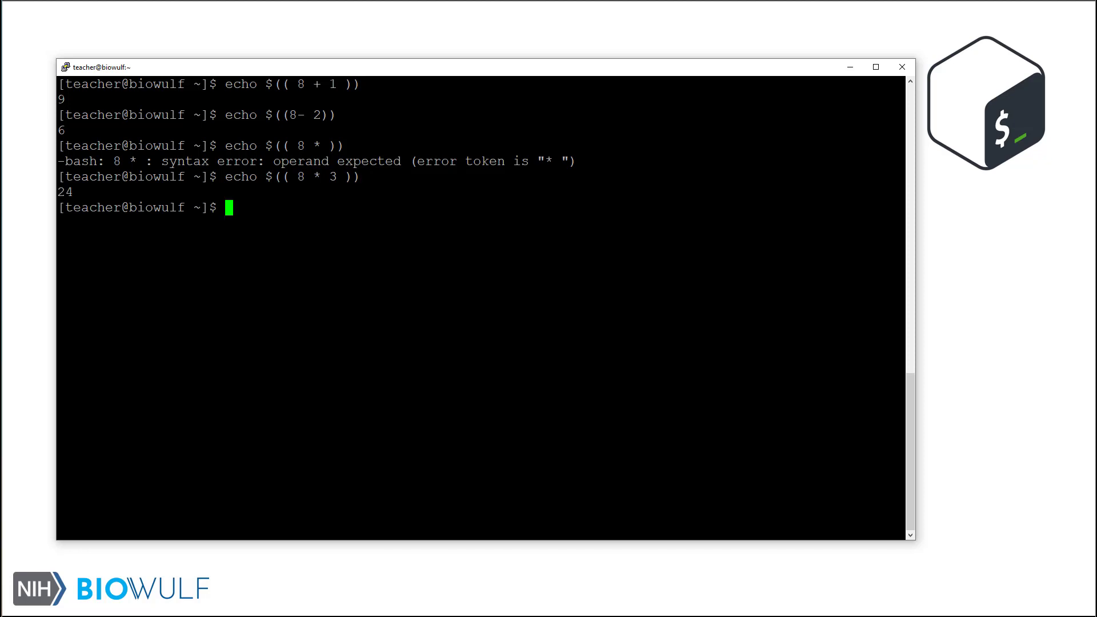
pyautogui.write('echo')
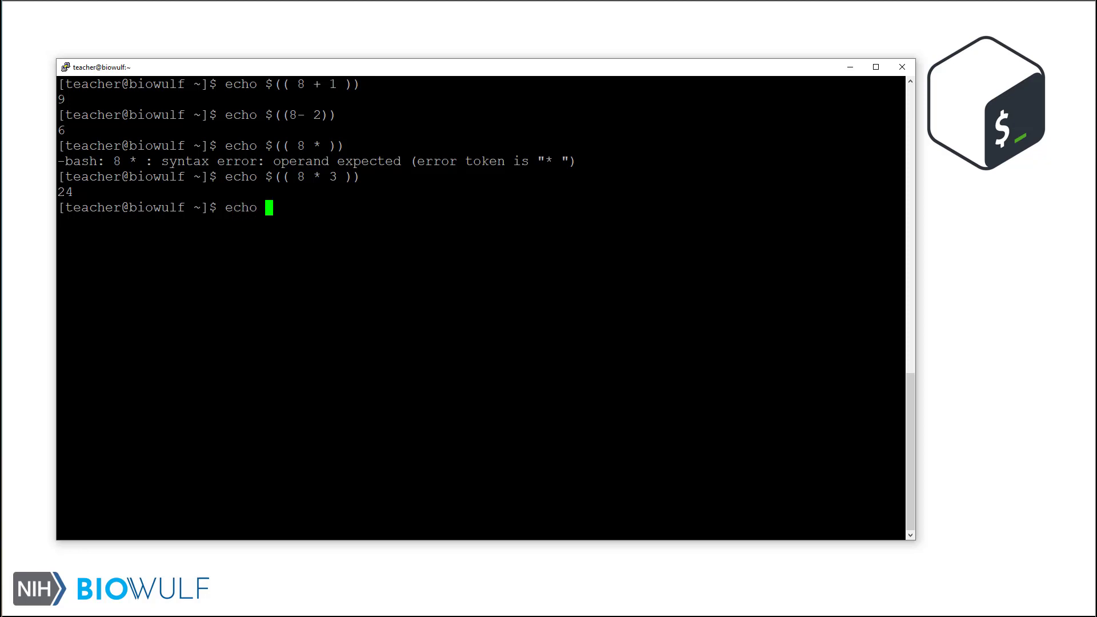
pyautogui.write('$(( 8')
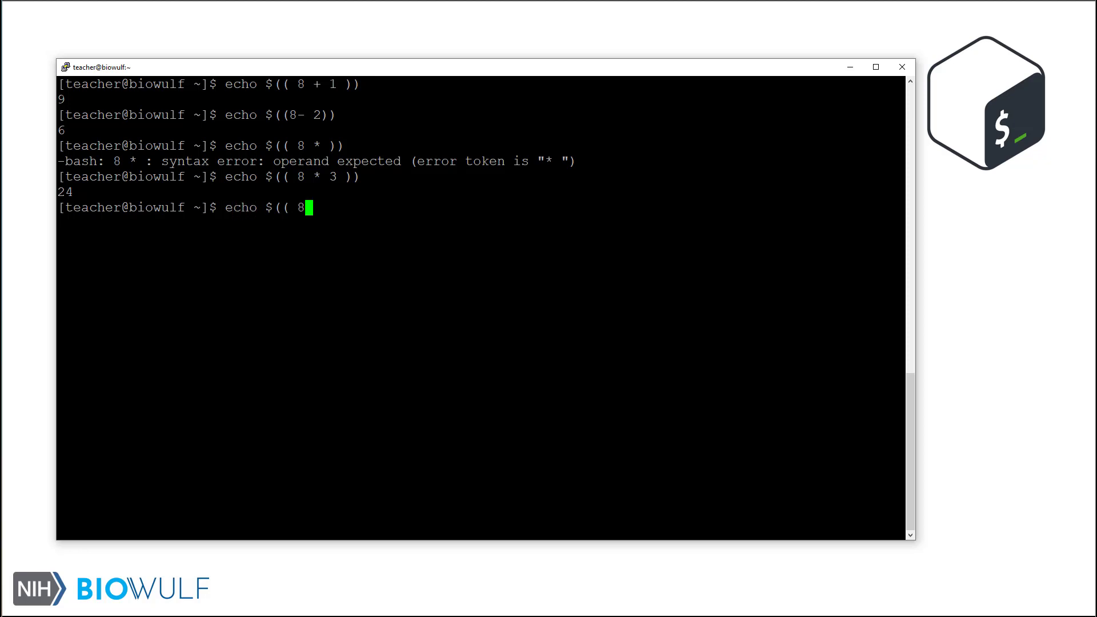
pyautogui.write('/ 4 ))')
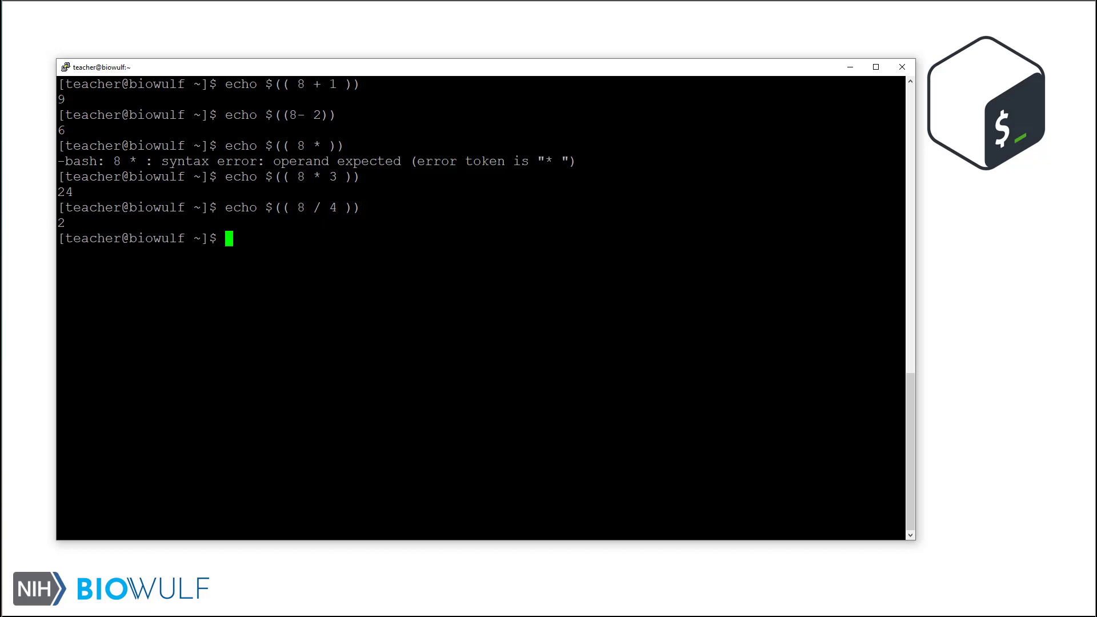
# Step: Evaluate 8 / 5, giving 1, and 8 % 5, giving 3
pyautogui.write('echo $')
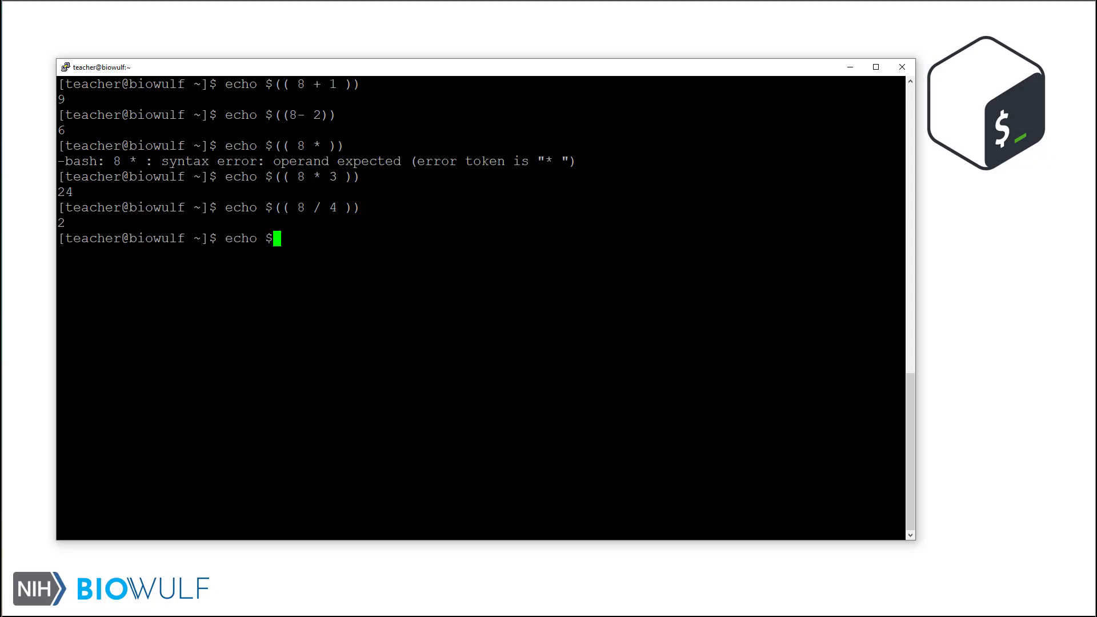
pyautogui.write('(( 8')
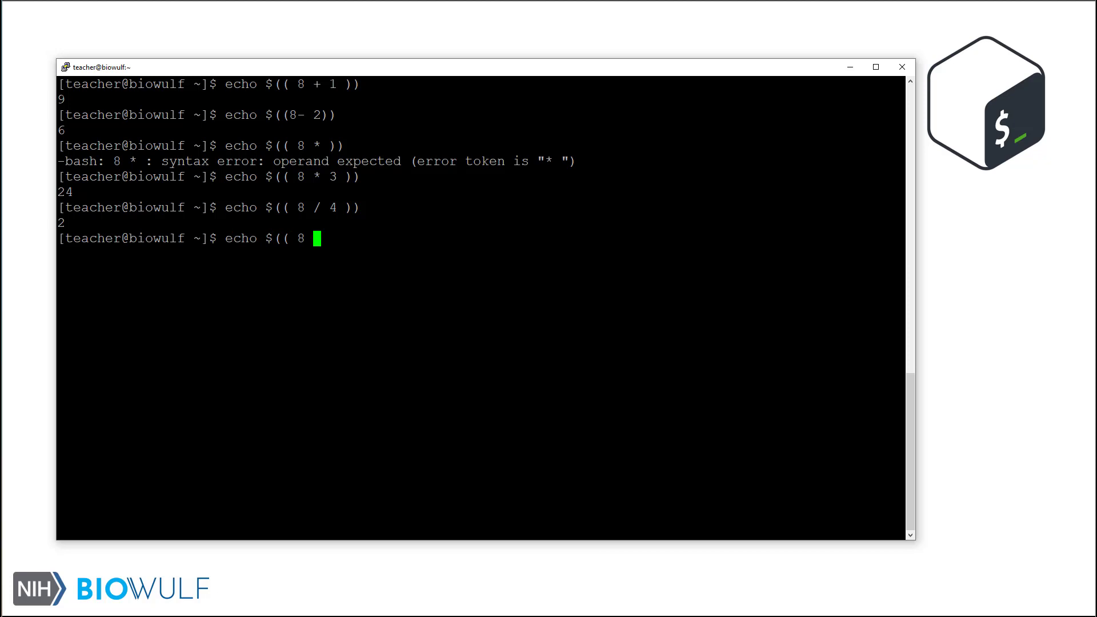
pyautogui.write('/ 5')
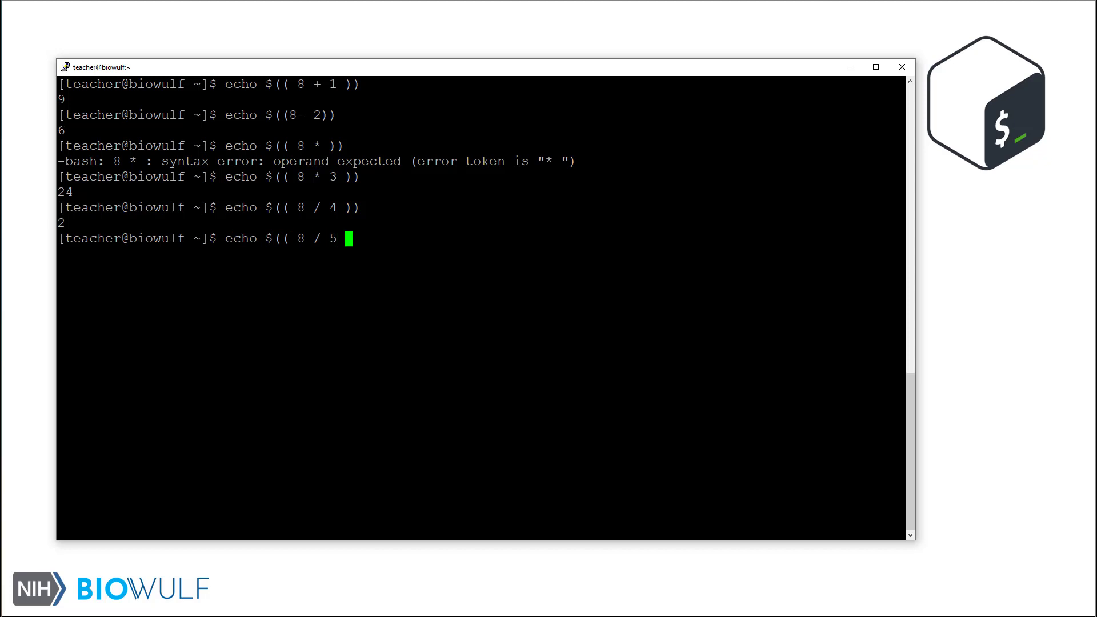
pyautogui.write('))')
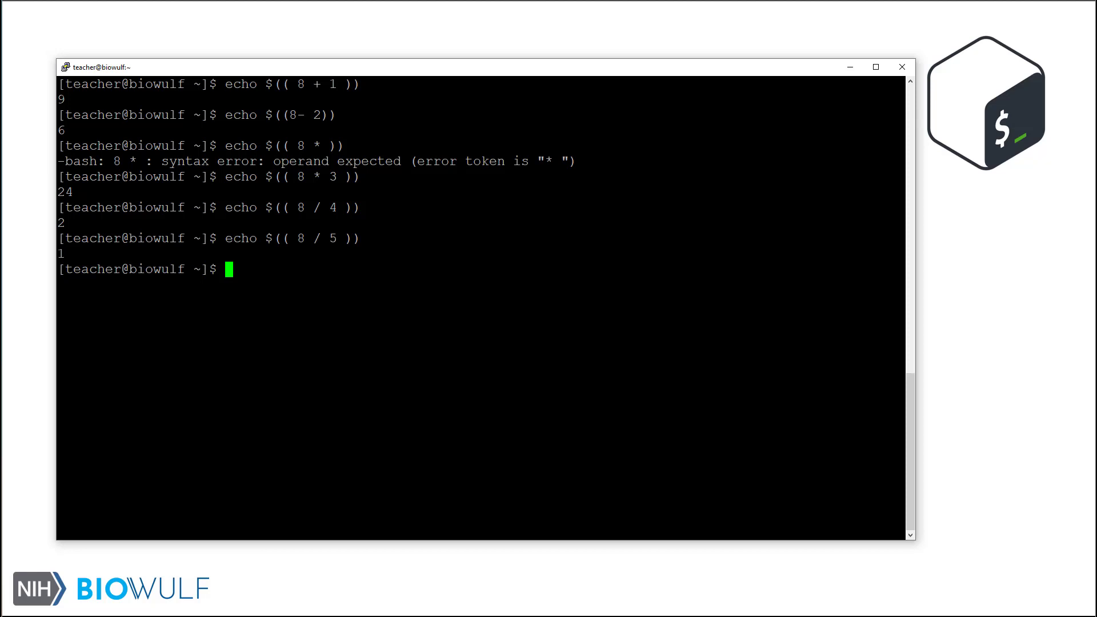
pyautogui.write('echo')
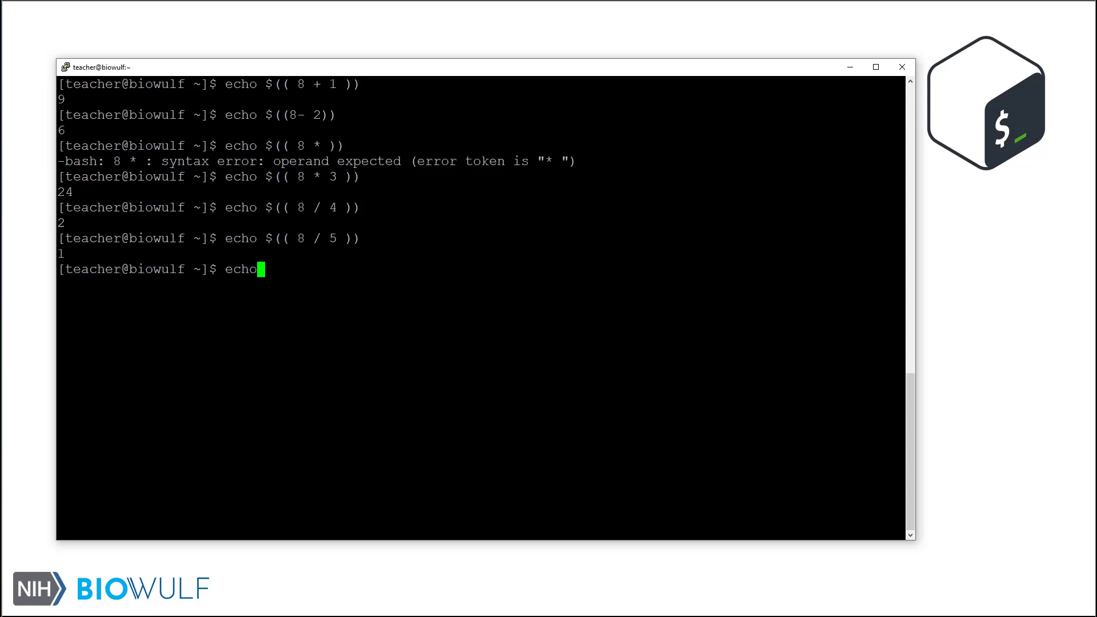
pyautogui.write('$((')
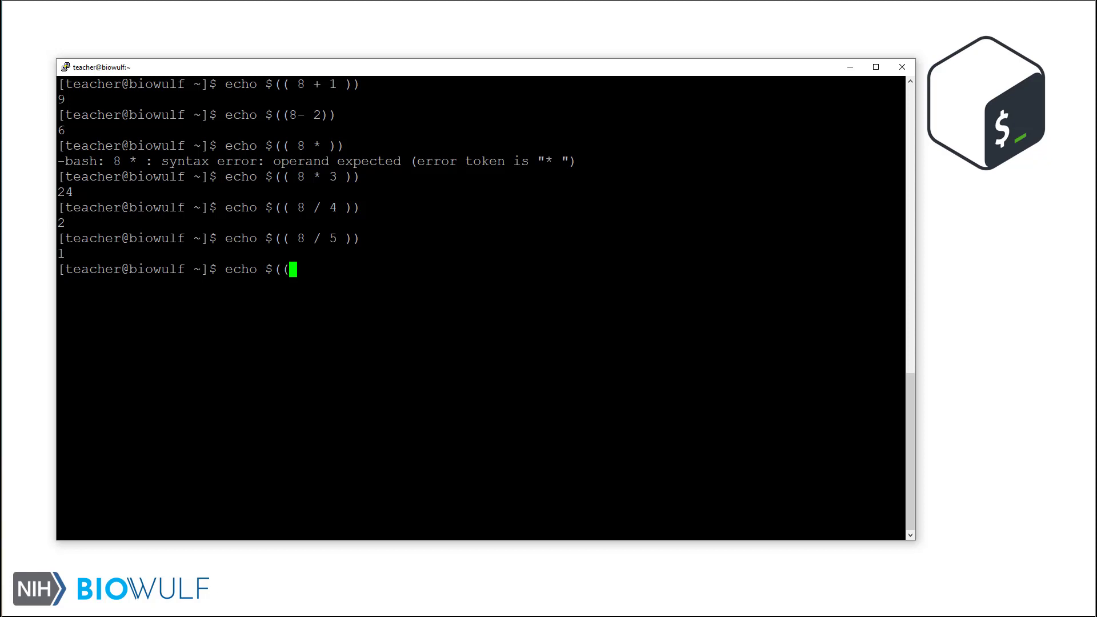
pyautogui.write('8')
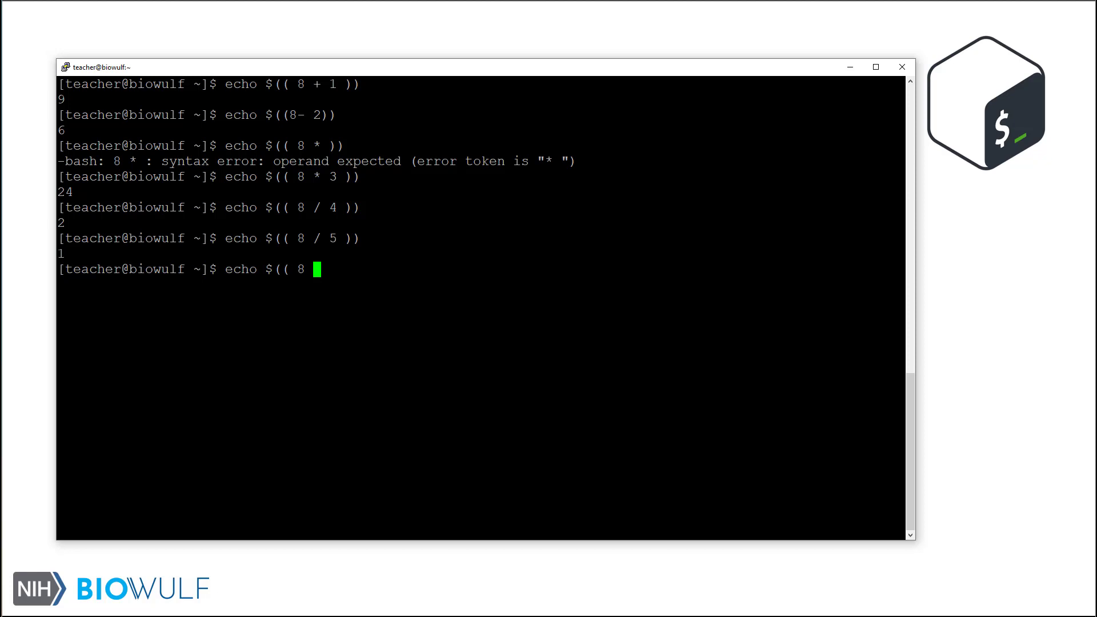
pyautogui.write('% 5 ))')
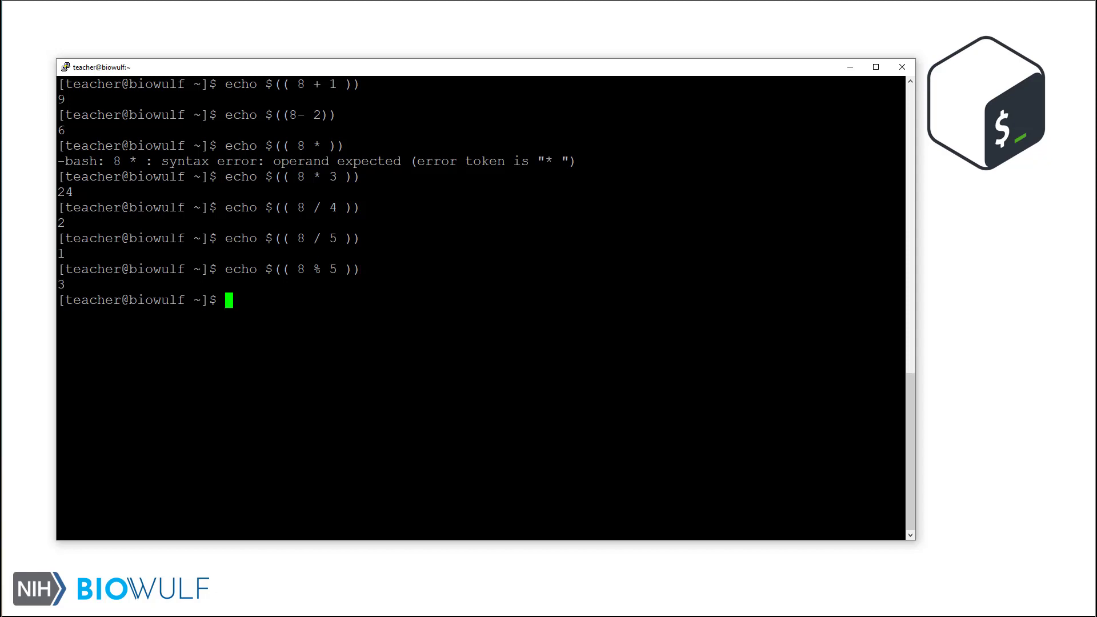
# Step: Evaluate 8 ** 6, printing 262144
pyautogui.write('echo')
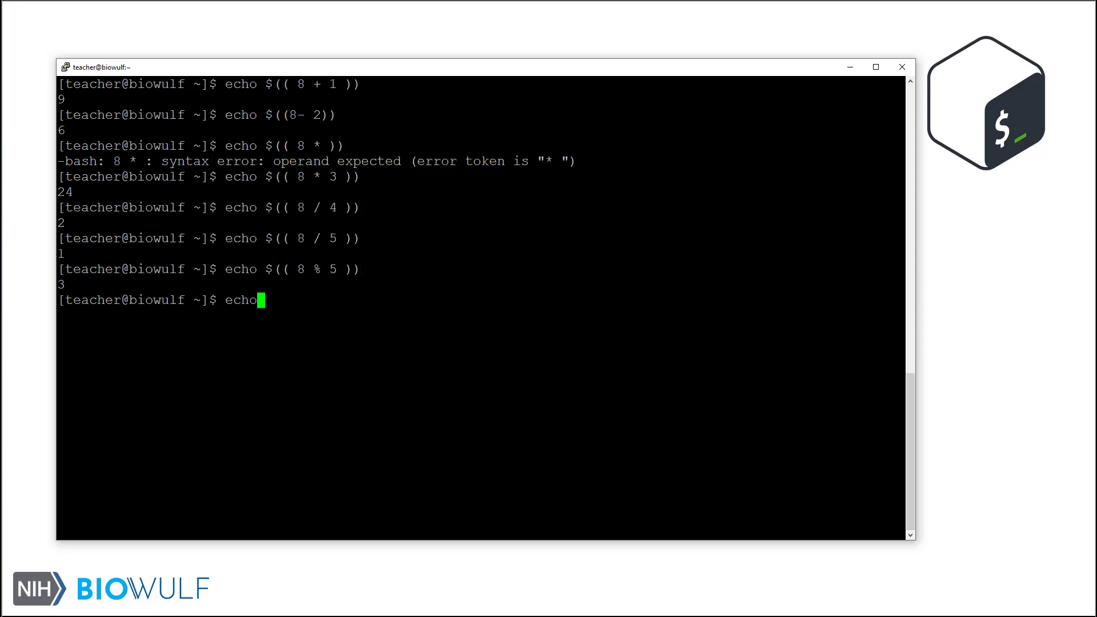
pyautogui.write('$')
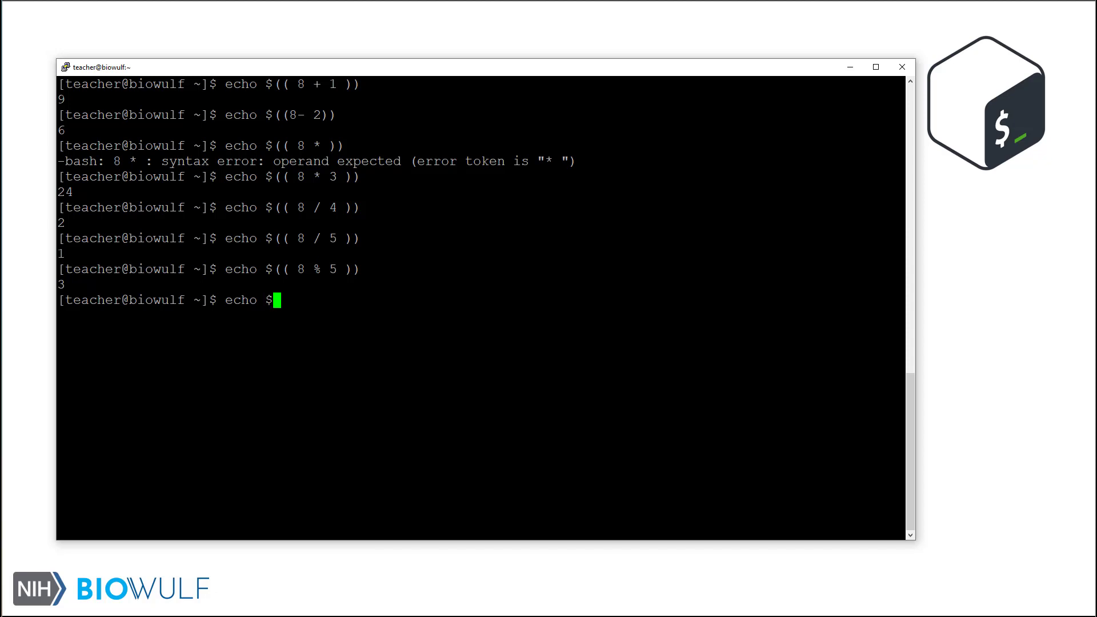
pyautogui.write('(( 8 *')
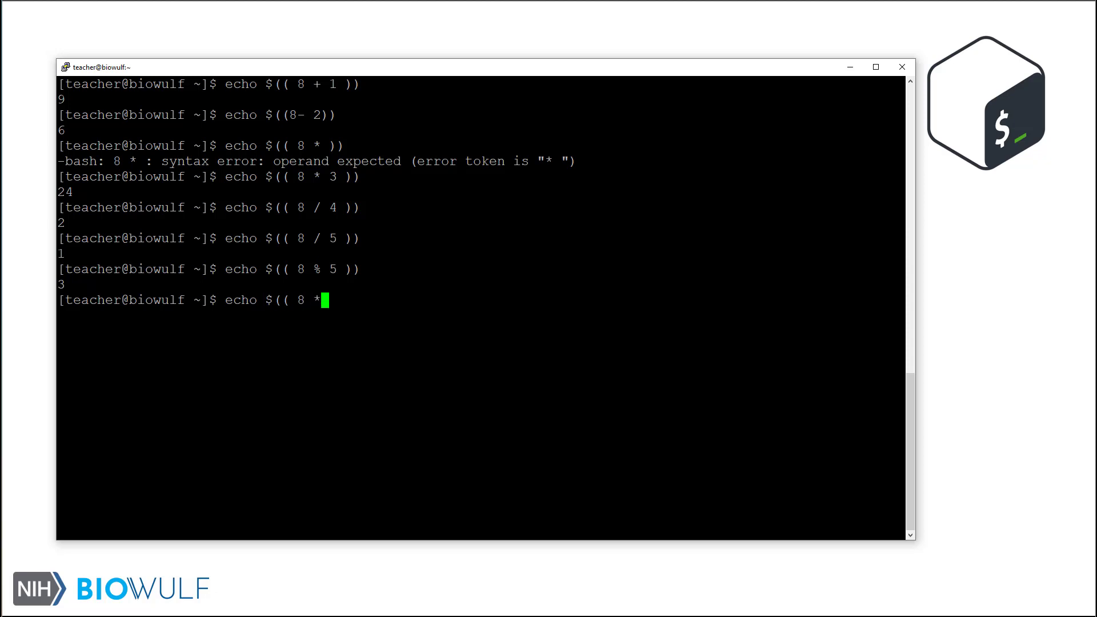
pyautogui.write('* 6 ))')
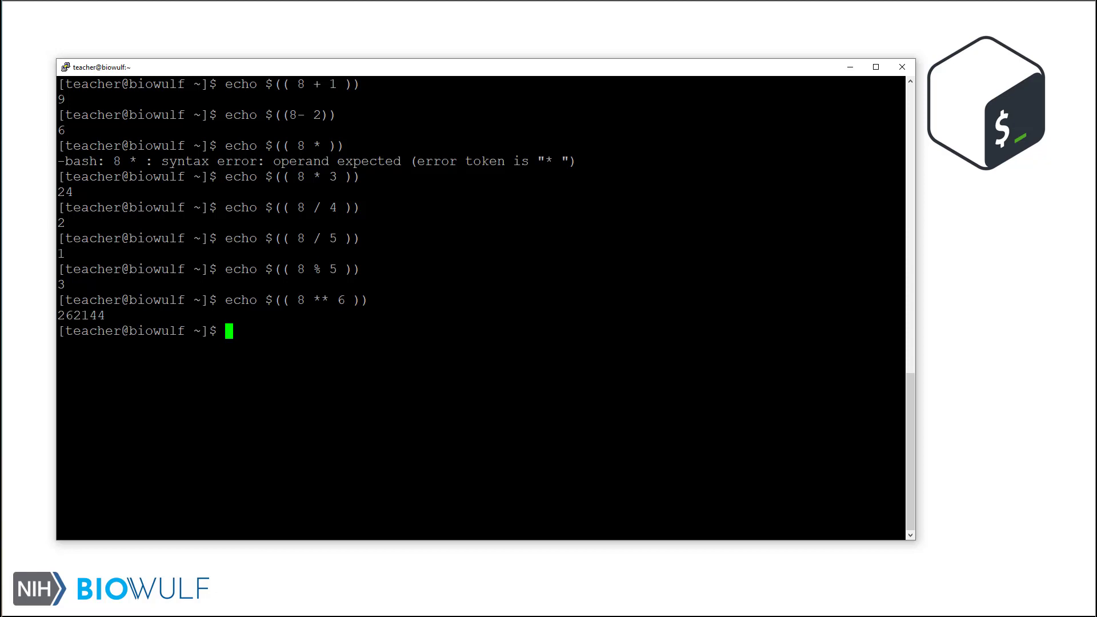
# Step: Run echo $(( 8 * $(( 3 + 4 )) )) to print 56 via nested expansion
pyautogui.write('e')
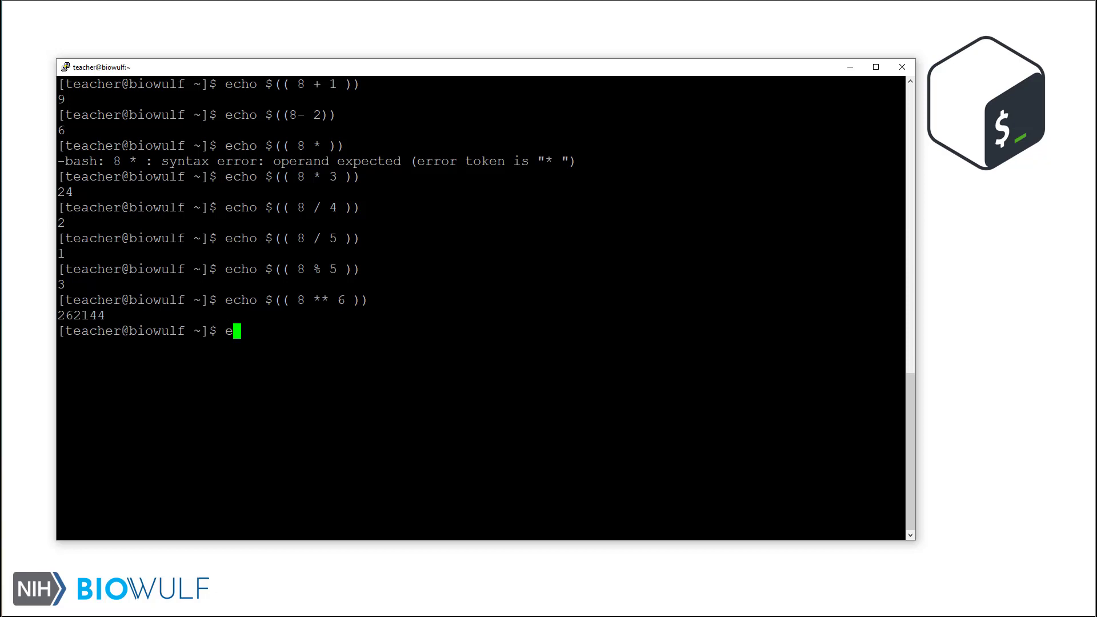
pyautogui.write('cho $(( 8 *')
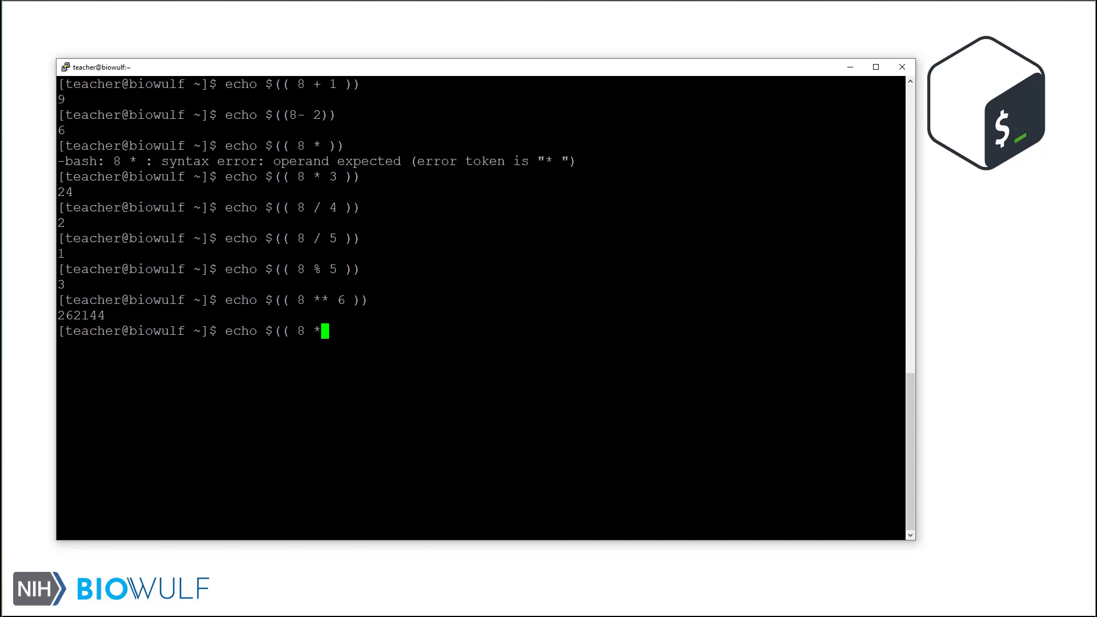
pyautogui.write('$(( 3 +')
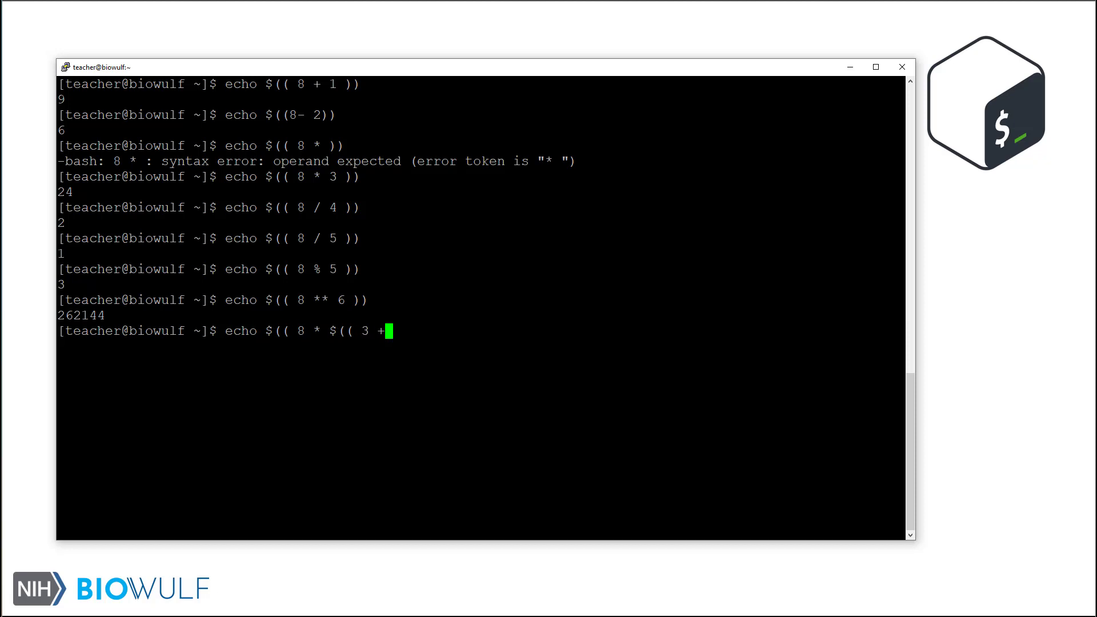
pyautogui.write('4 )) ))')
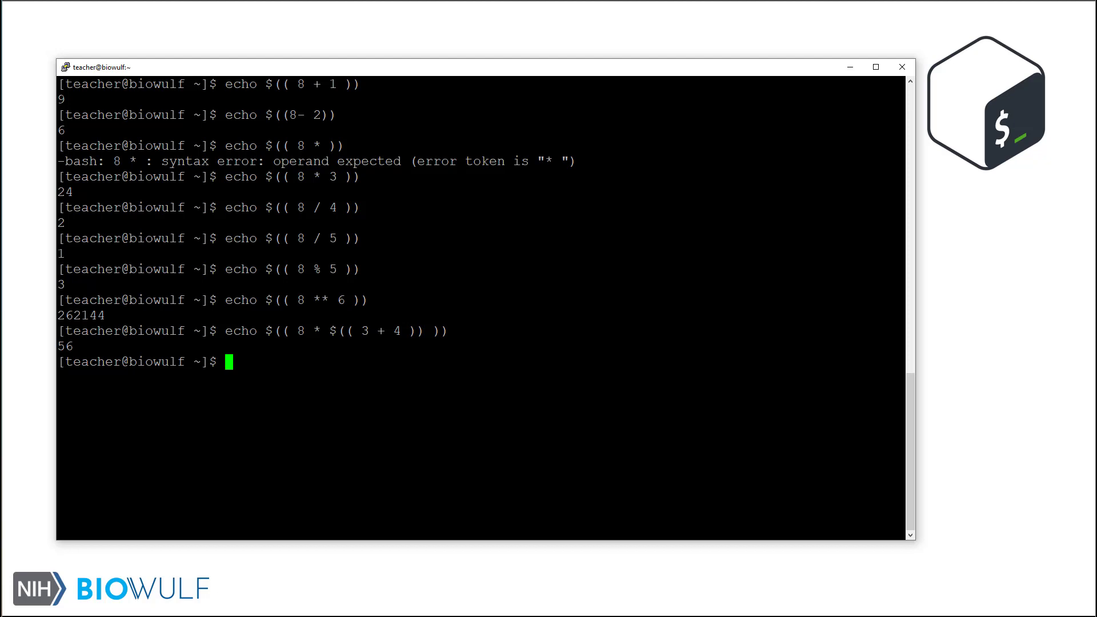
pyautogui.write('man')
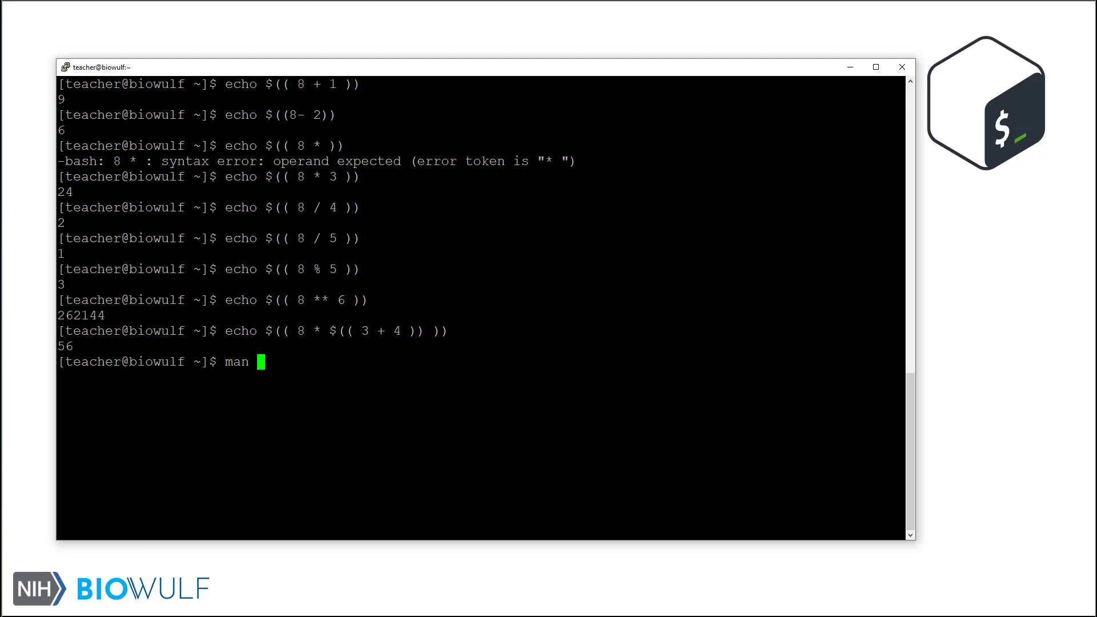
# Step: Search man bash for ARITHMETIC EVALUATION, scroll its operator list, then quit
pyautogui.press('Return')
pyautogui.write('/^A')
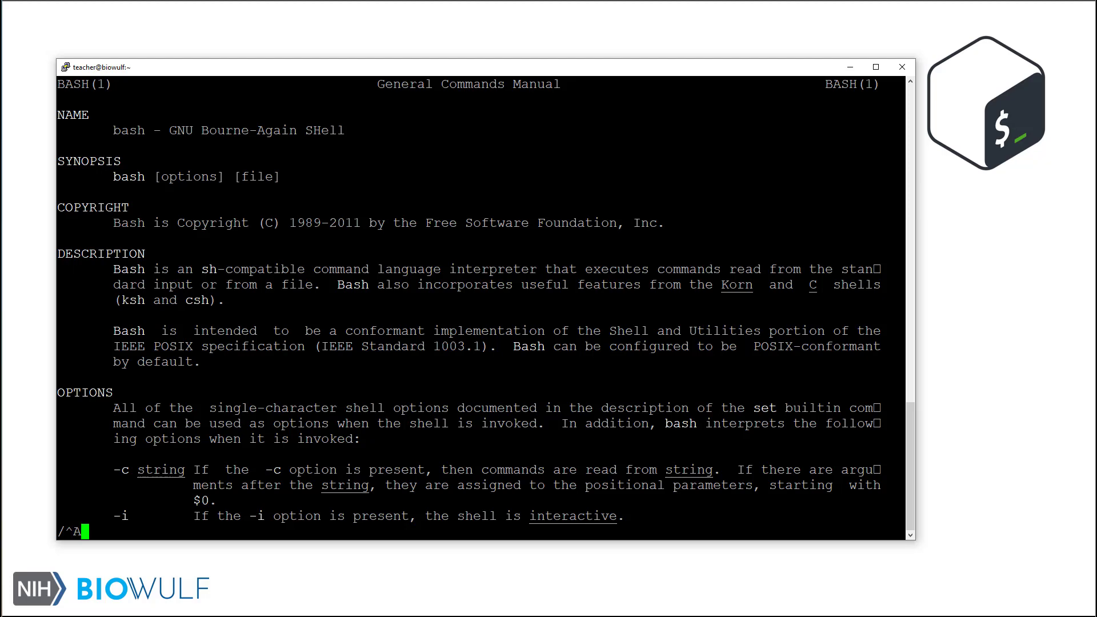
pyautogui.write('RITHMETIC')
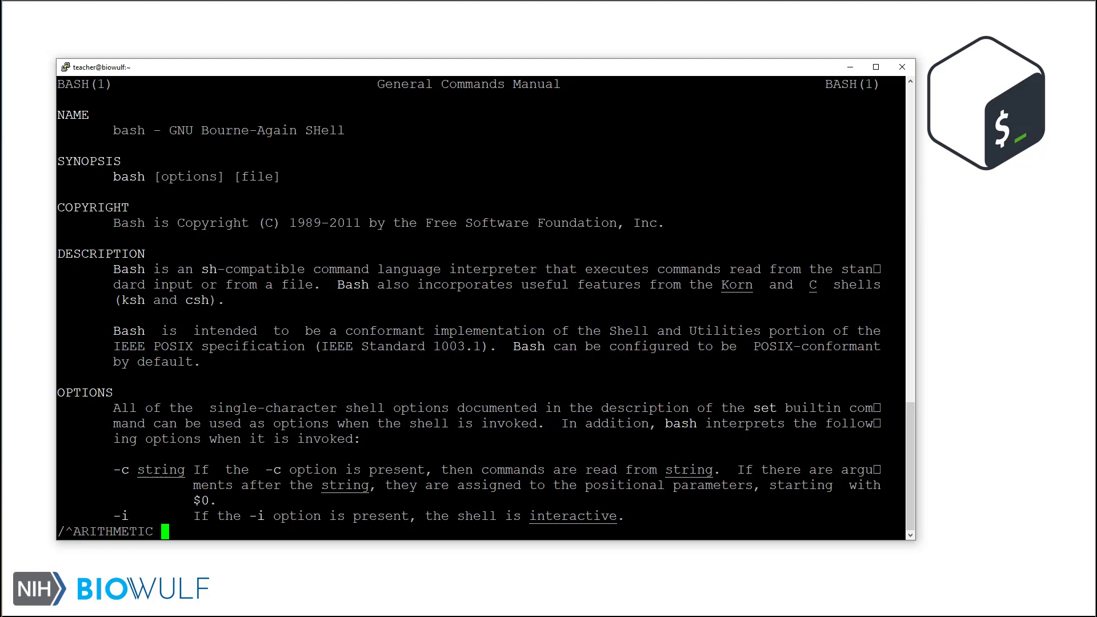
pyautogui.write('EVALUATION')
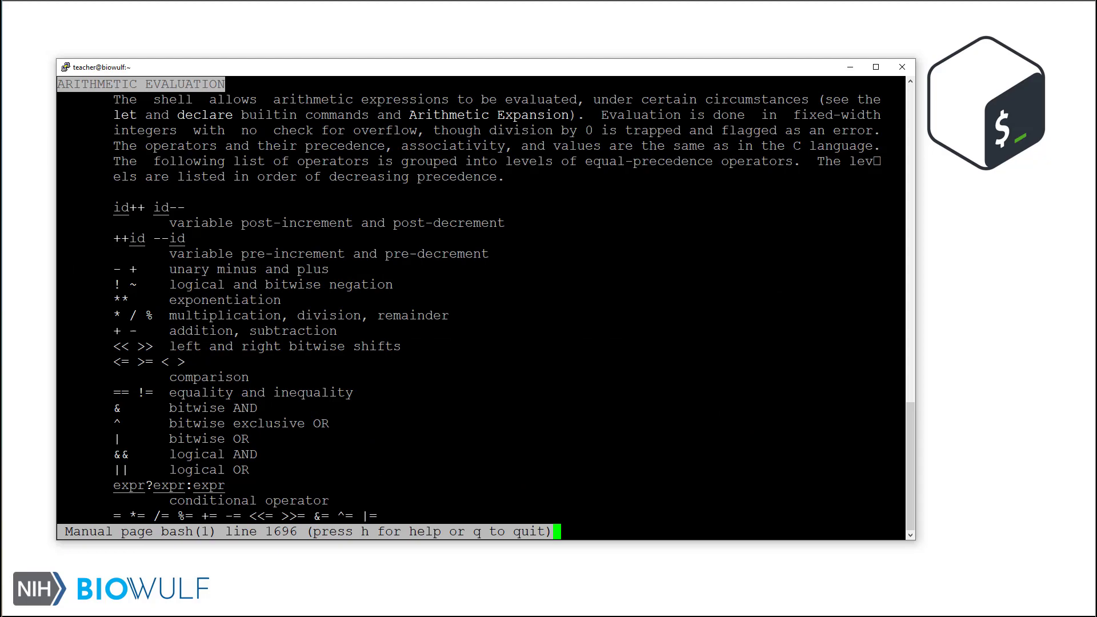
pyautogui.scroll(-3)
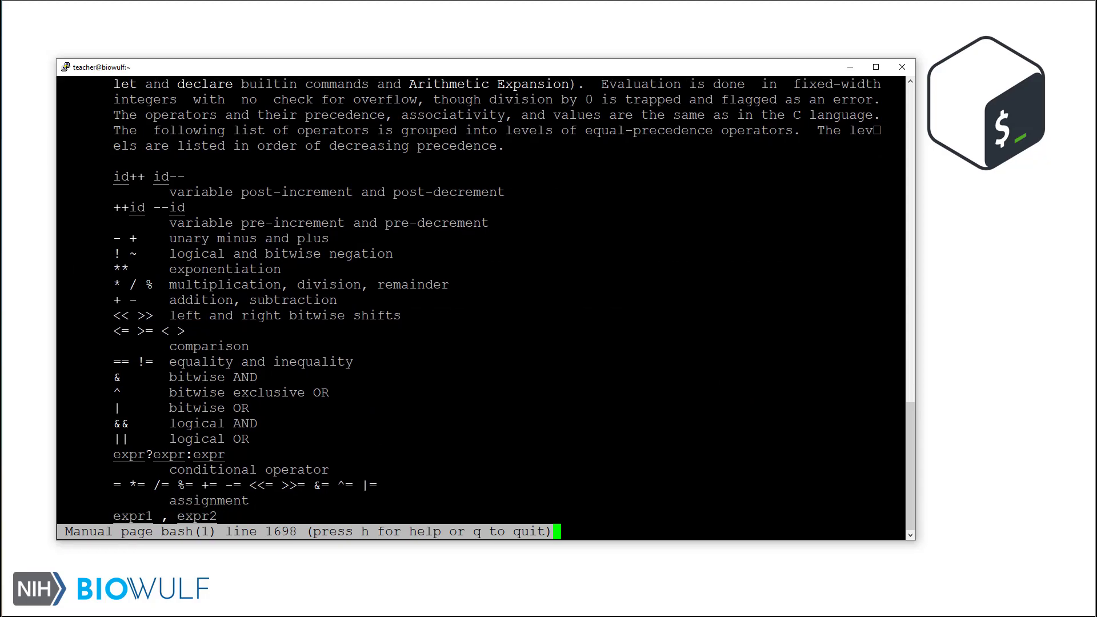
pyautogui.scroll(-3)
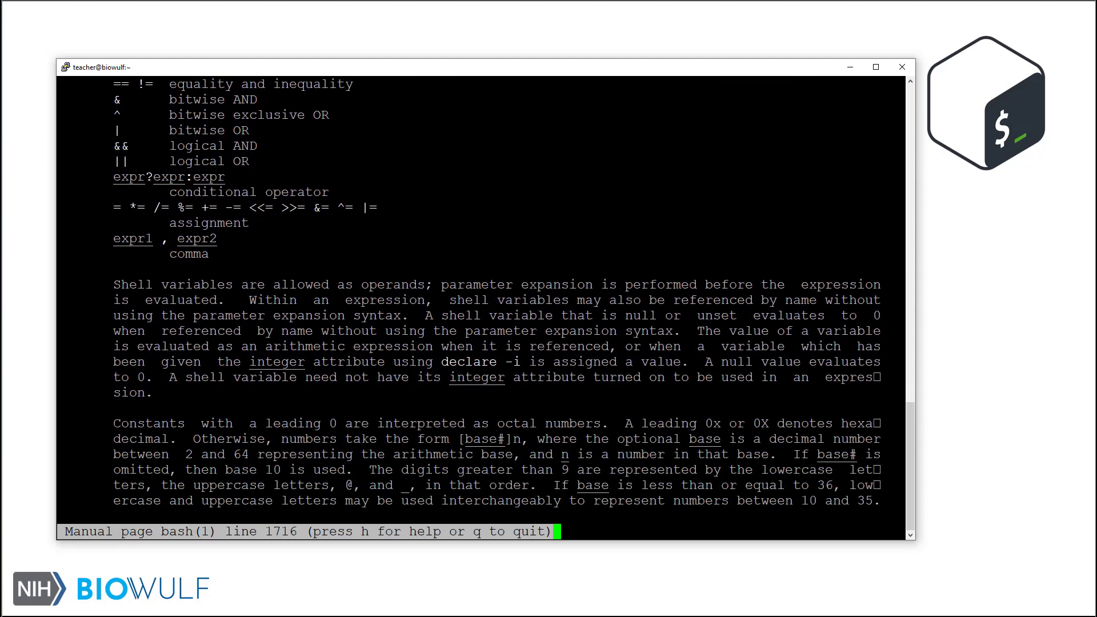
pyautogui.press('q')
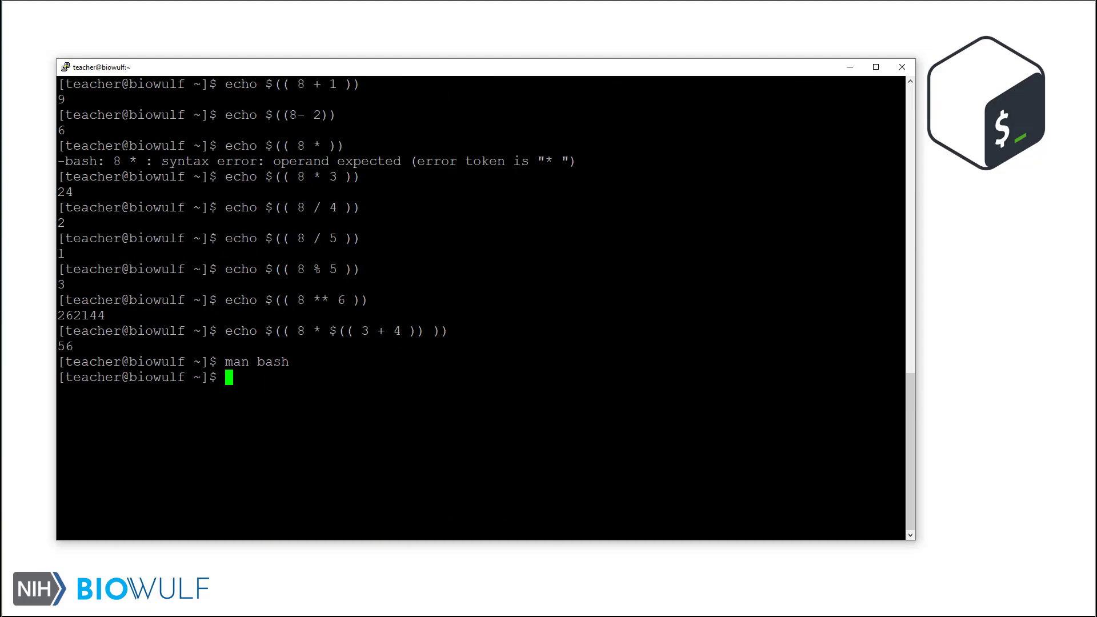